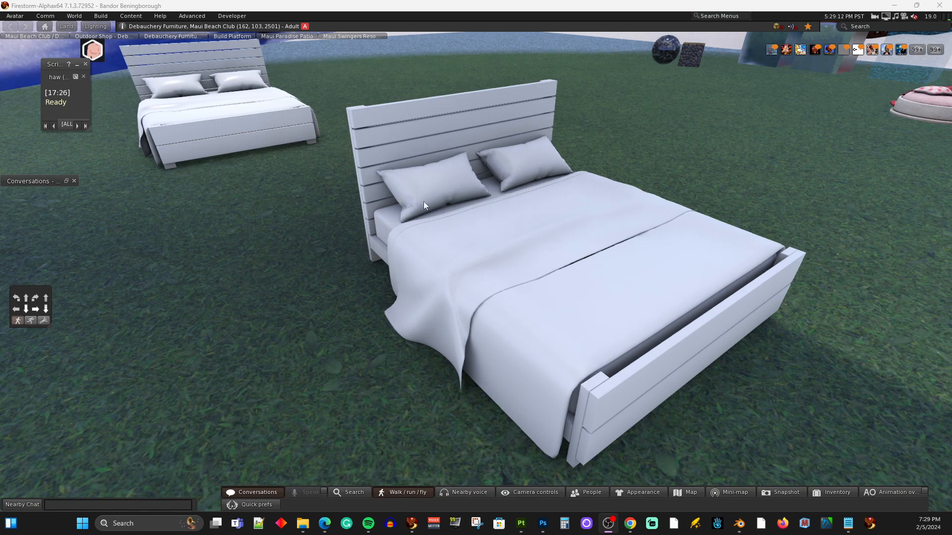
{"action": "mouse_move", "coordinate": [378, 171]}
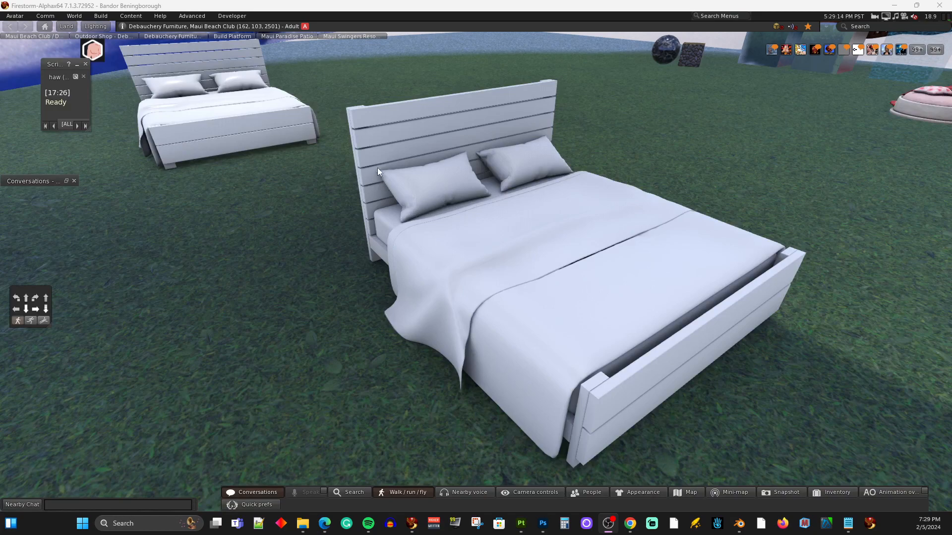
{"action": "mouse_move", "coordinate": [381, 184]}
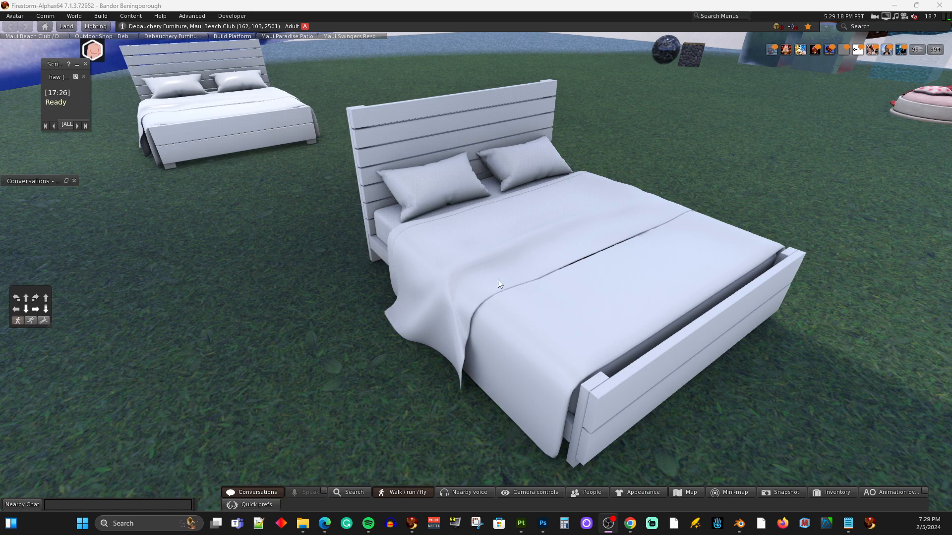
{"action": "mouse_move", "coordinate": [563, 305]}
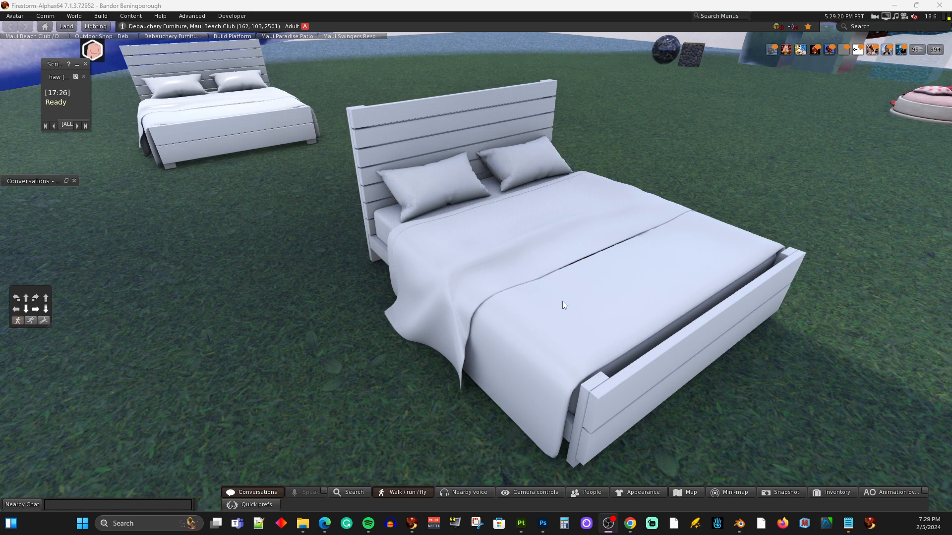
{"action": "mouse_move", "coordinate": [531, 271]}
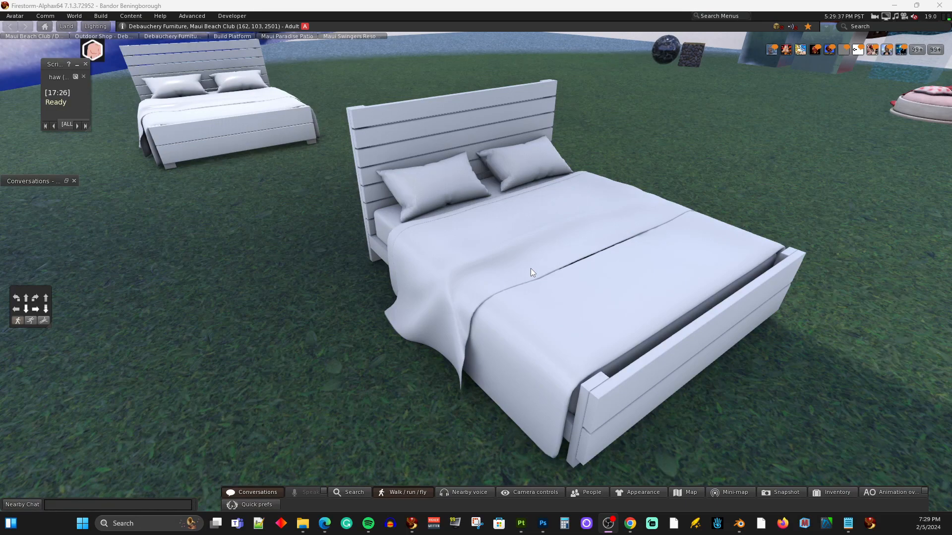
{"action": "mouse_move", "coordinate": [482, 233]}
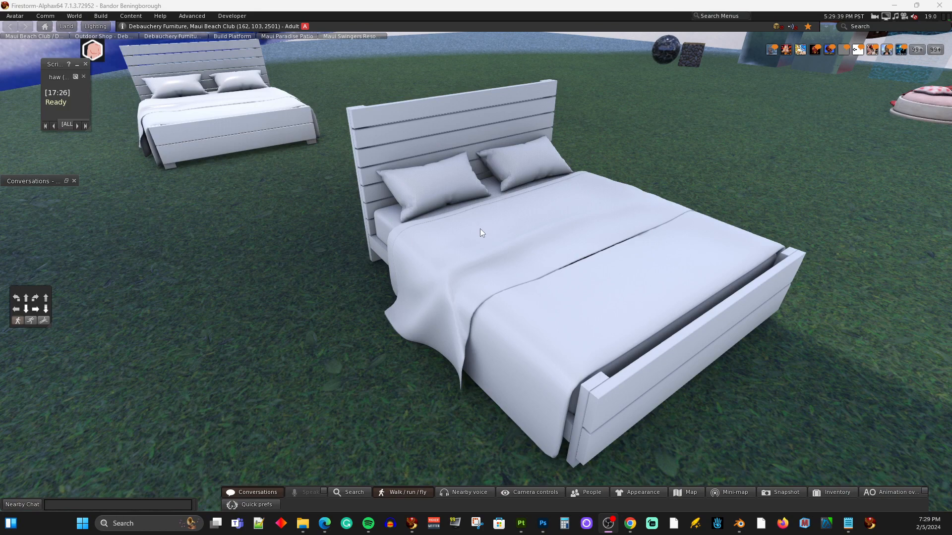
{"action": "mouse_move", "coordinate": [582, 341]}
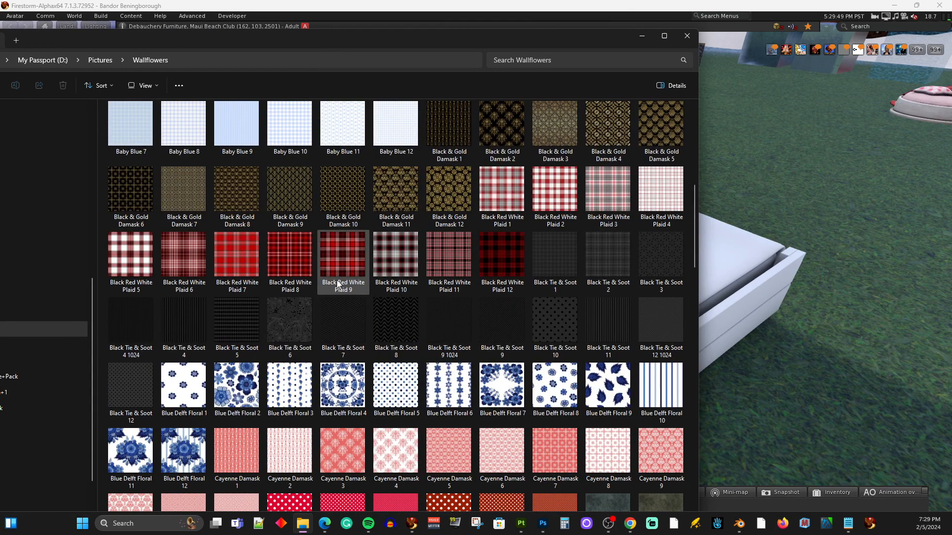
{"action": "mouse_move", "coordinate": [341, 264]}
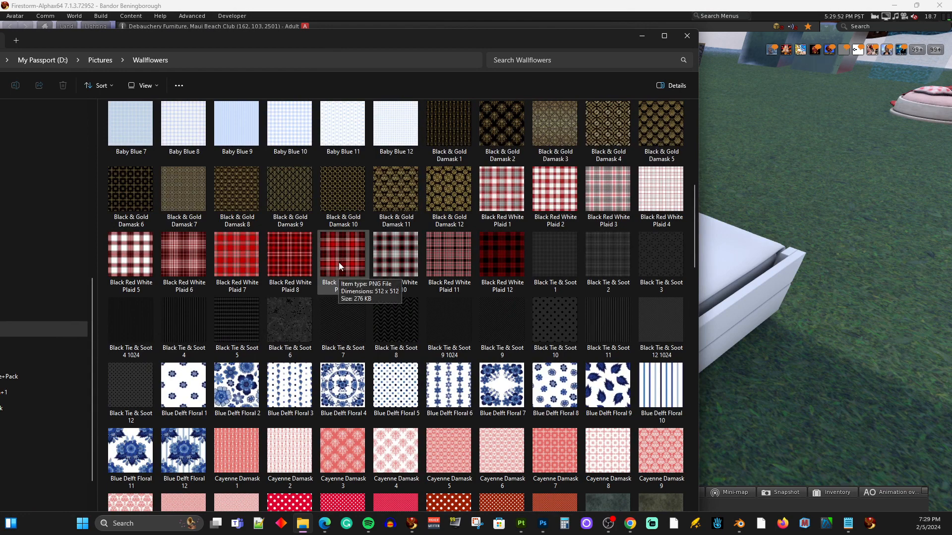
{"action": "mouse_move", "coordinate": [332, 296]}
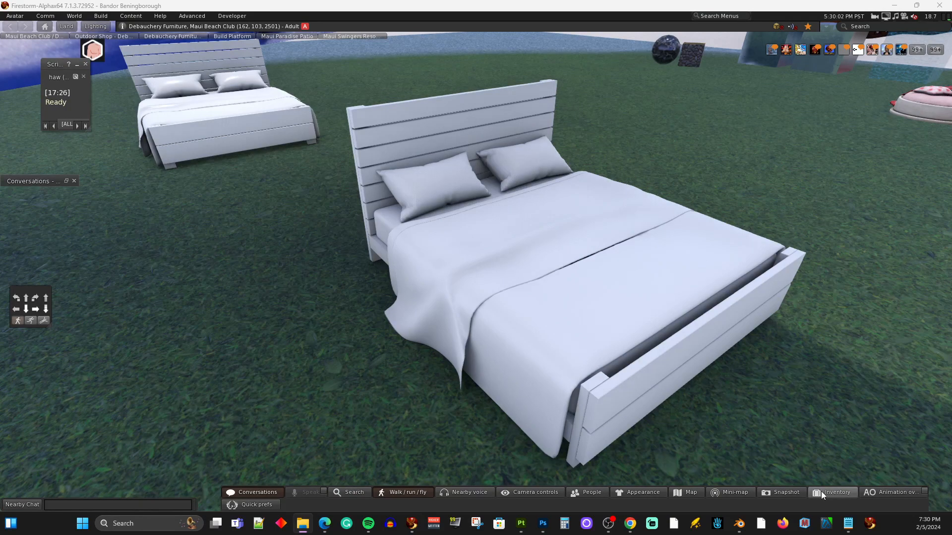
Search the inventory for 'black red white plaid' to list the Wallflowers plaid textures
{"action": "left_click", "coordinate": [832, 492]}
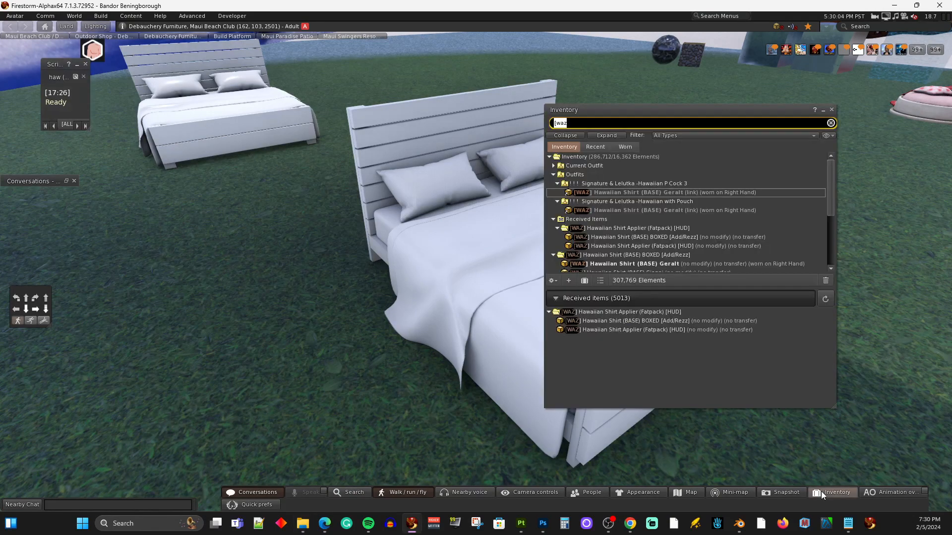
{"action": "mouse_move", "coordinate": [583, 118]}
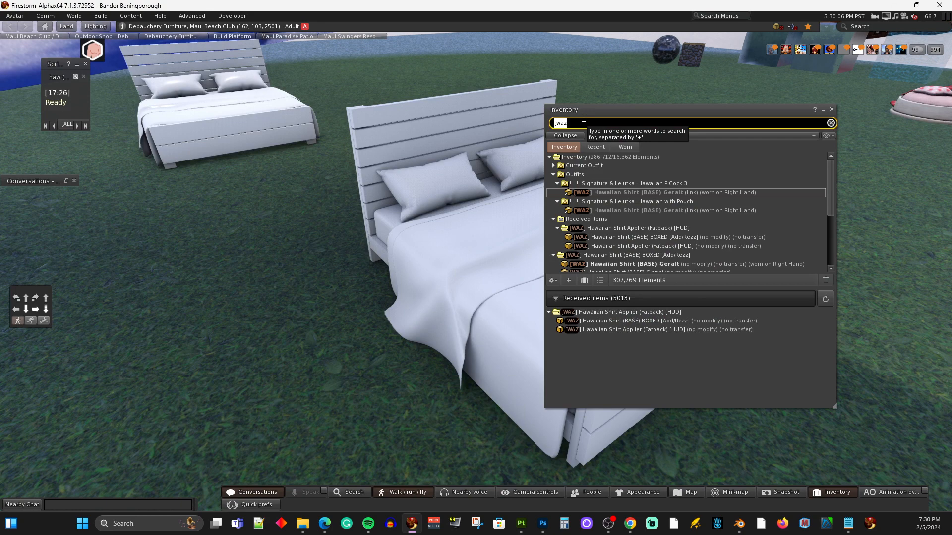
{"action": "type", "text": "black r"}
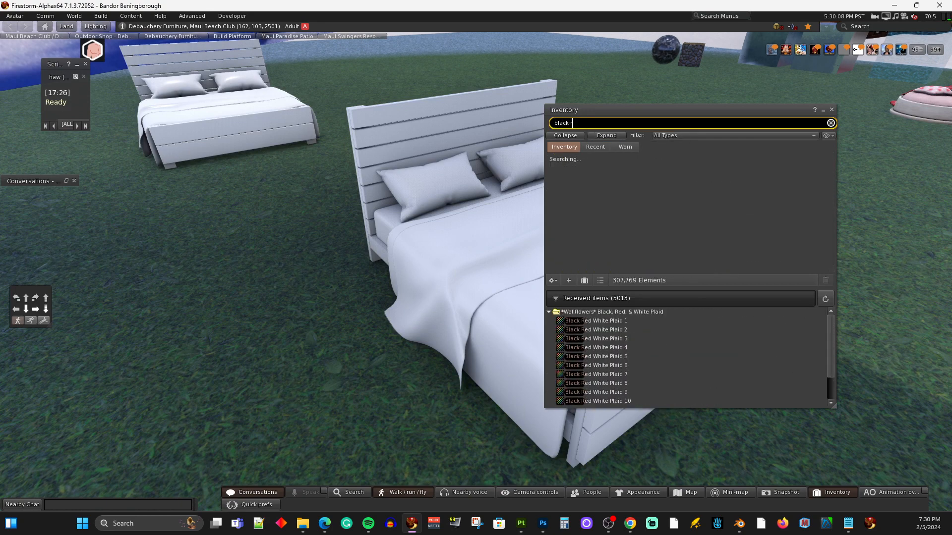
{"action": "type", "text": "ed white"}
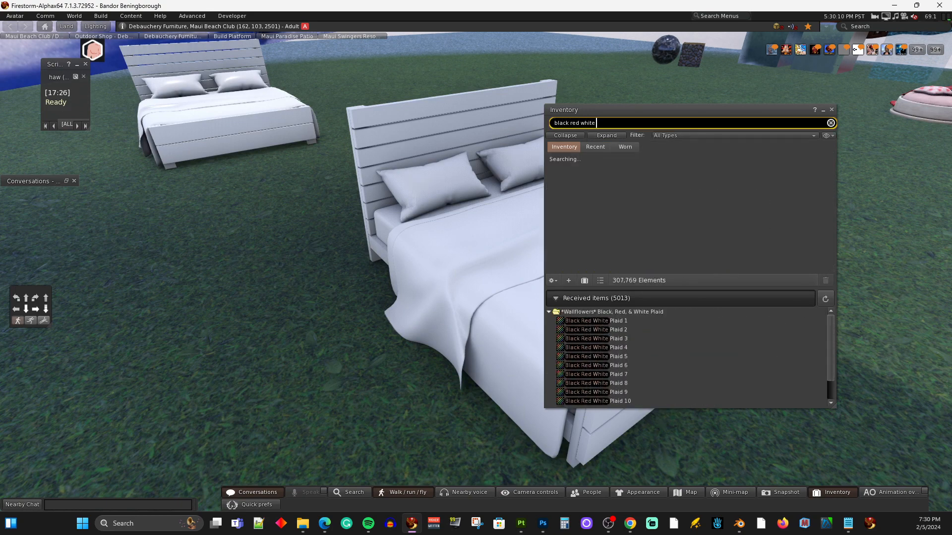
{"action": "type", "text": "plaid"}
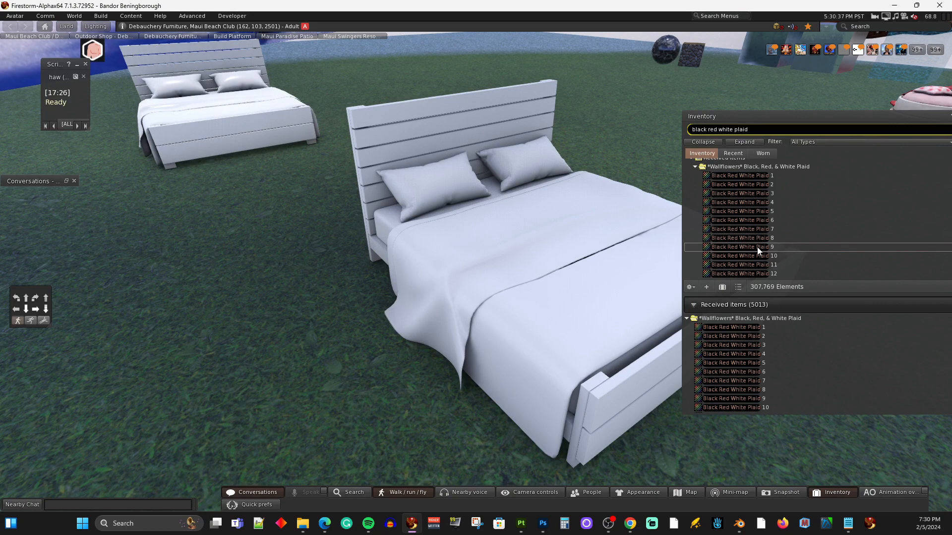
{"action": "mouse_move", "coordinate": [509, 252]}
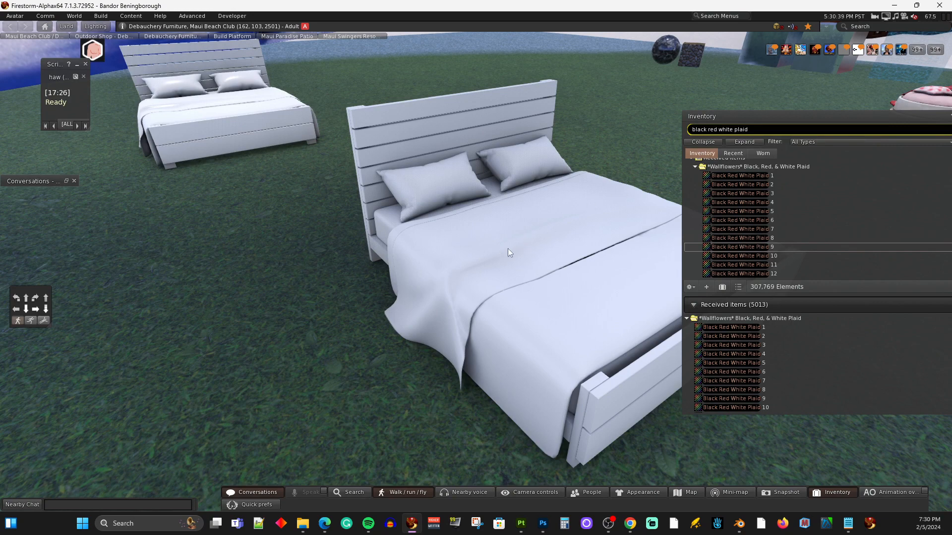
Select the comforter and switch its texture settings to the Complete PBR material
{"action": "left_click", "coordinate": [431, 176]}
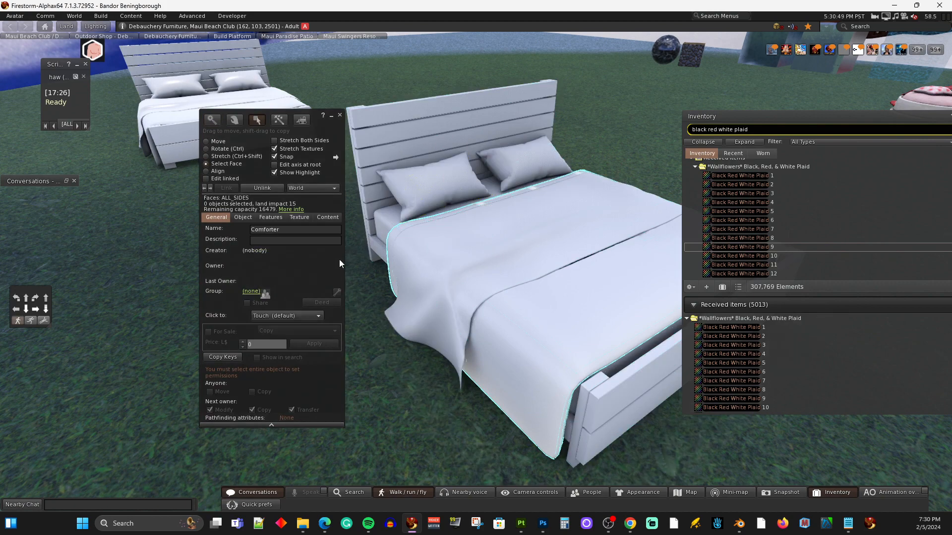
{"action": "left_click", "coordinate": [298, 217]}
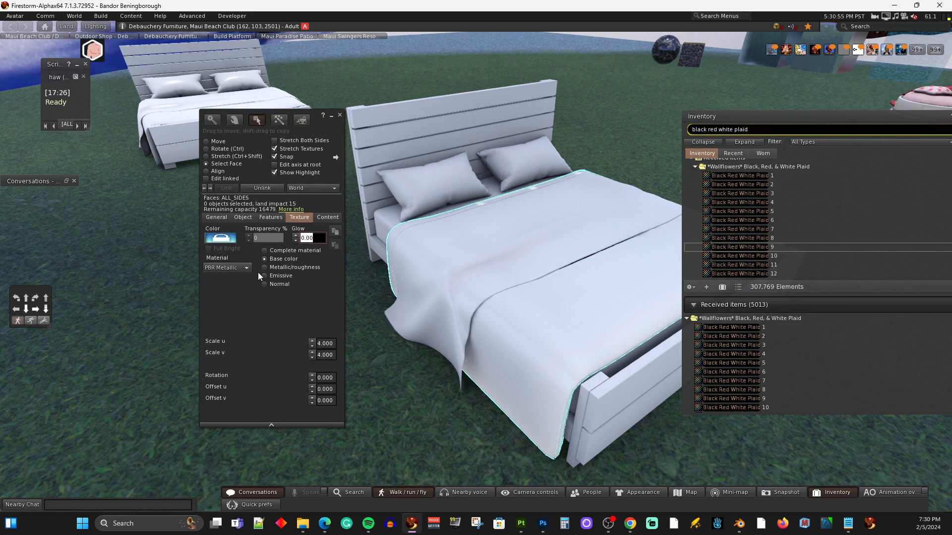
{"action": "left_click", "coordinate": [264, 250]}
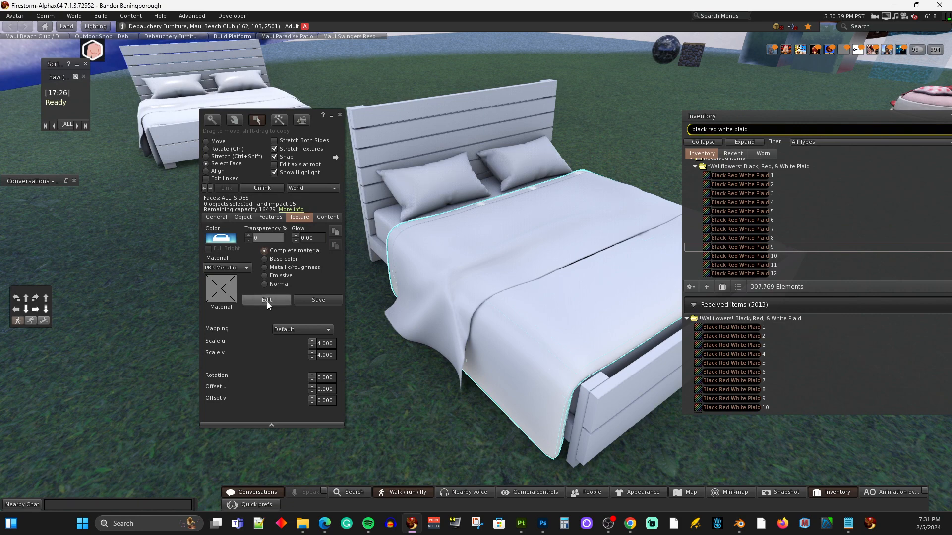
Bring up the Editing Material window for the comforter's PBR material
{"action": "left_click", "coordinate": [266, 299]}
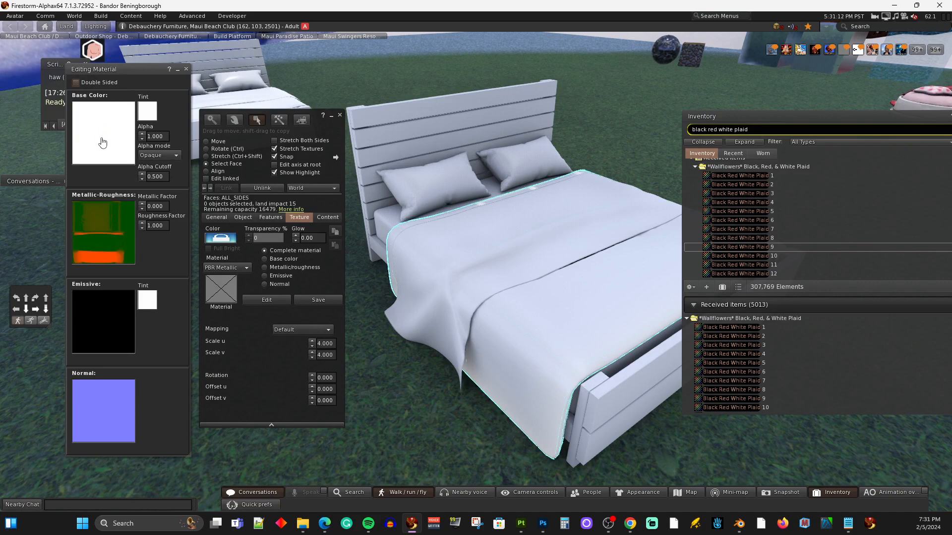
{"action": "mouse_move", "coordinate": [104, 128]}
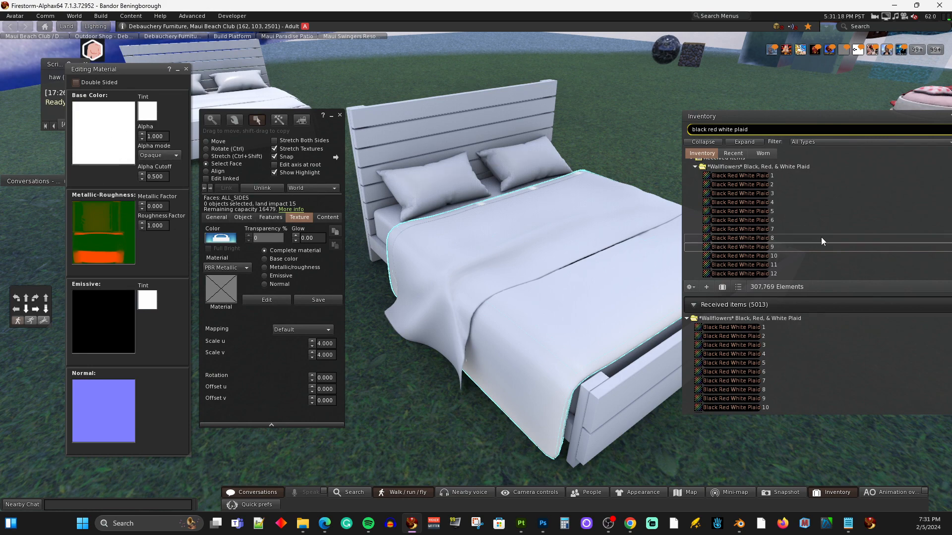
{"action": "mouse_move", "coordinate": [774, 256]}
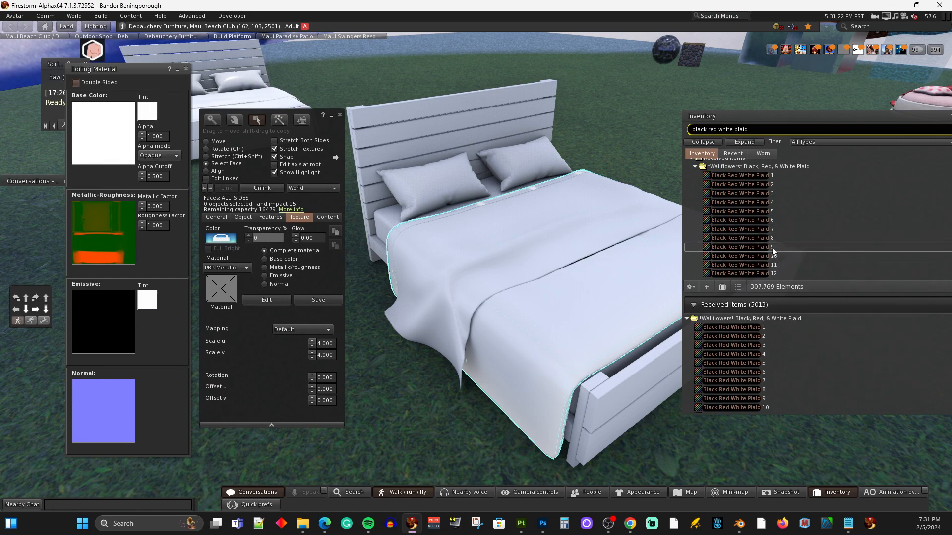
Apply Black Red White Plaid 9 as the comforter's base colour texture
{"action": "left_click", "coordinate": [103, 132]}
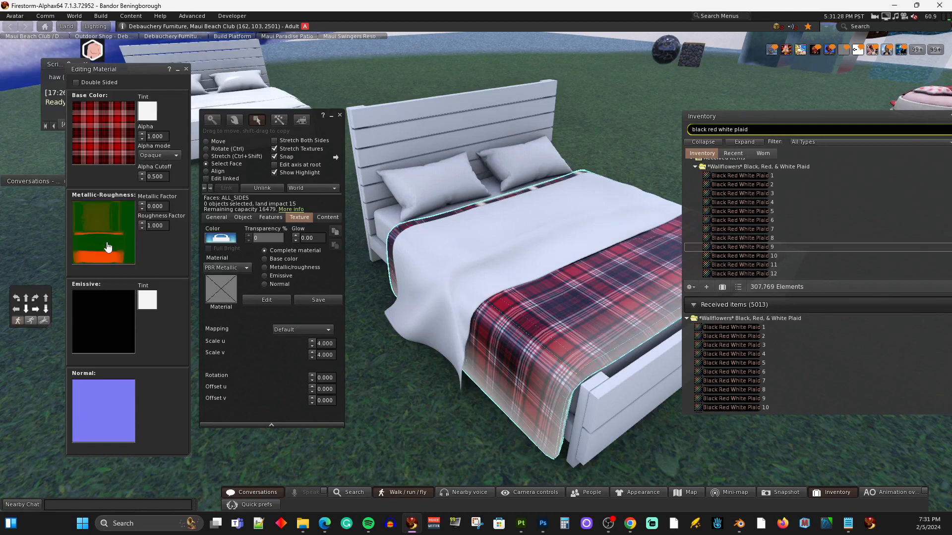
{"action": "mouse_move", "coordinate": [87, 203]}
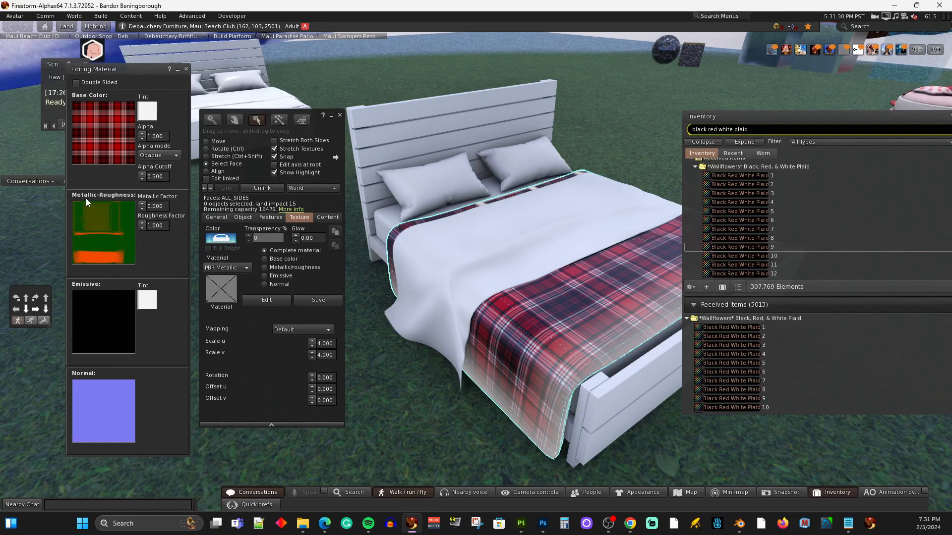
{"action": "mouse_move", "coordinate": [106, 229]}
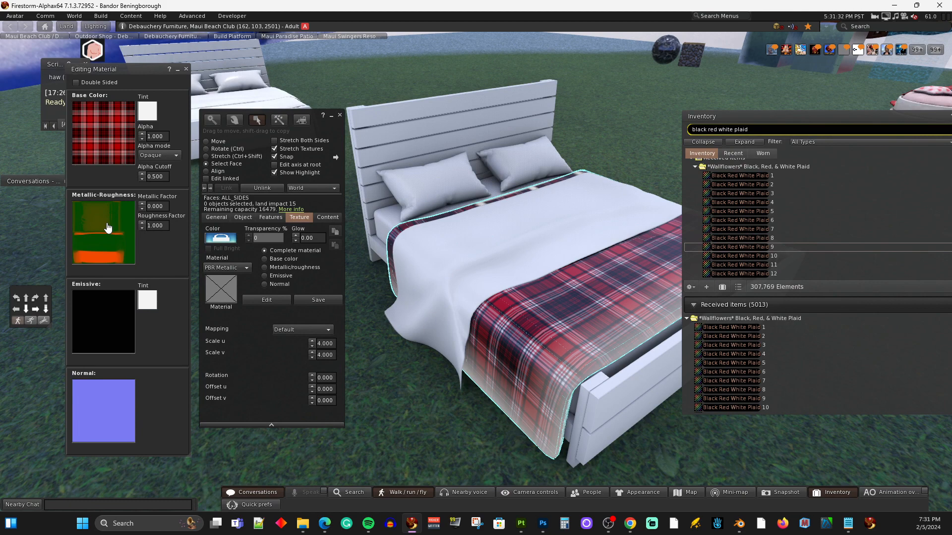
{"action": "mouse_move", "coordinate": [90, 204]}
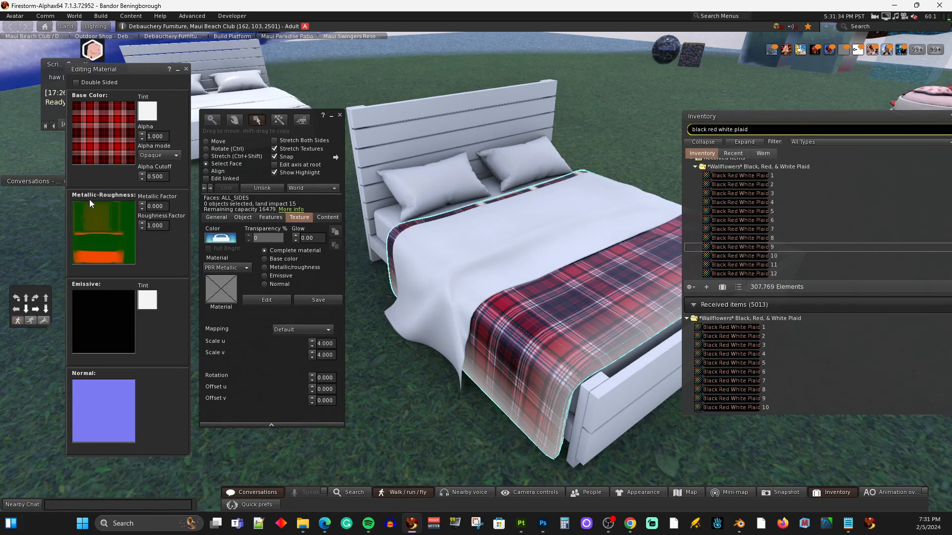
{"action": "mouse_move", "coordinate": [114, 236]}
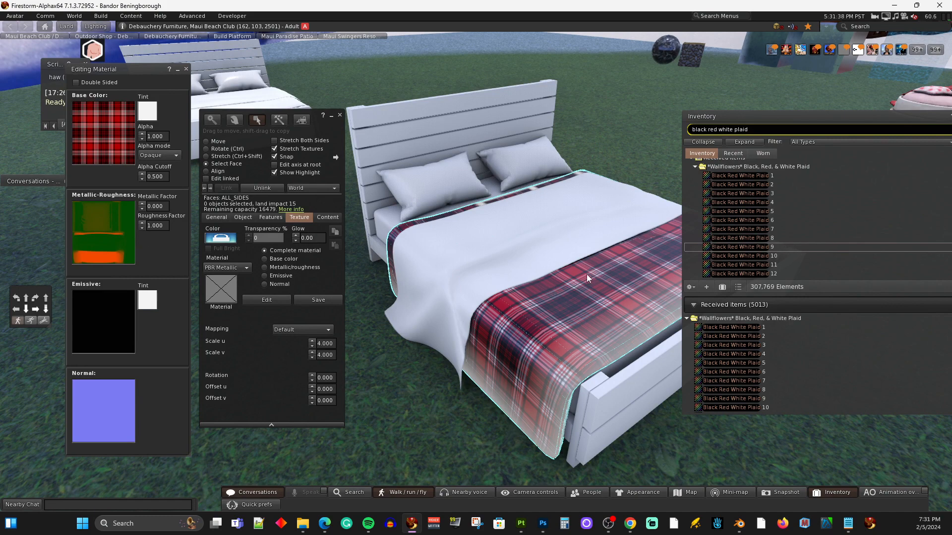
{"action": "mouse_move", "coordinate": [185, 227]}
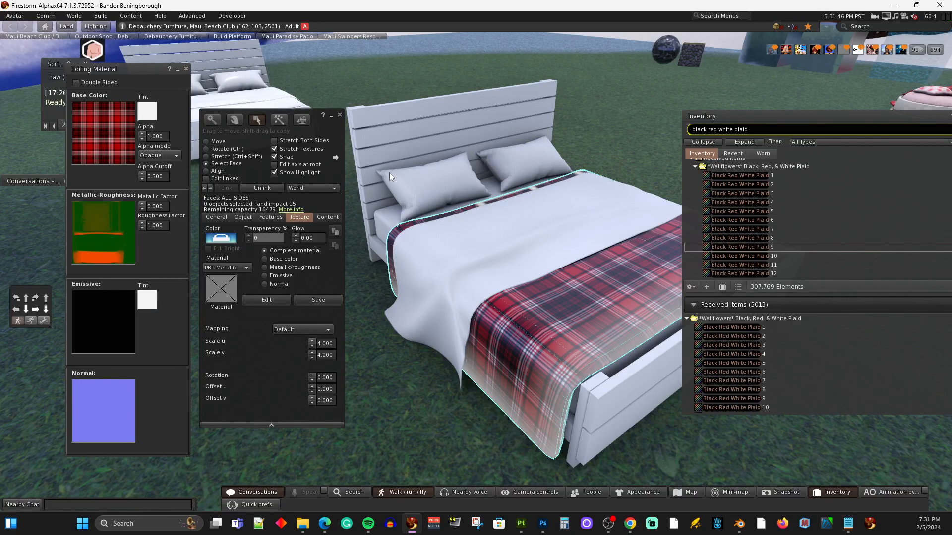
Select the left pillow and find the Tropical Vibe Canvas Plain - Red fabric in inventory
{"action": "left_click", "coordinate": [432, 183]}
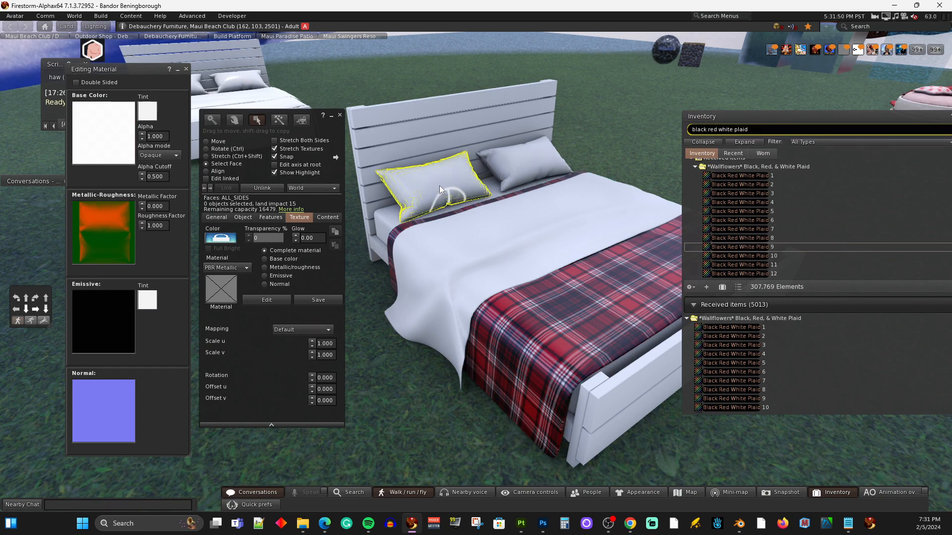
{"action": "mouse_move", "coordinate": [331, 201]}
{"action": "type", "text": "tool she"}
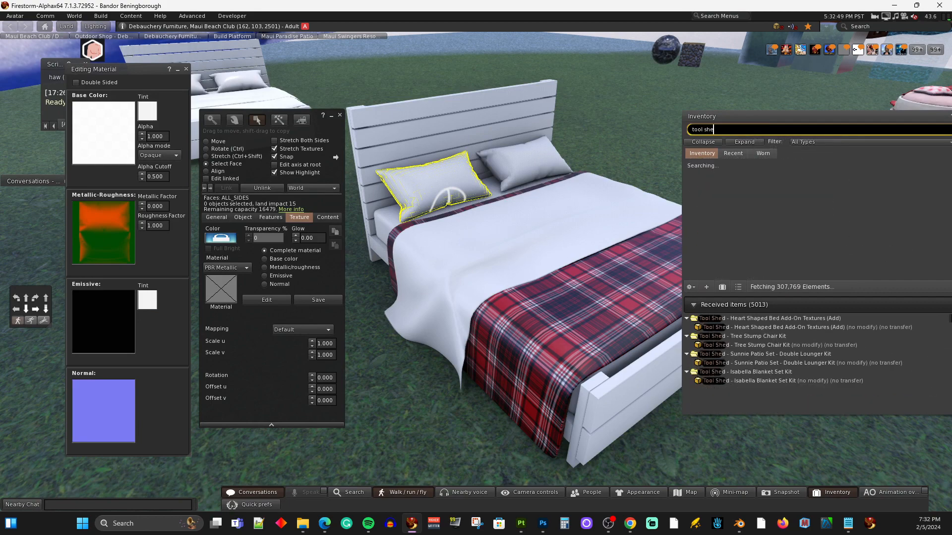
{"action": "type", "text": "- tropical vibe"}
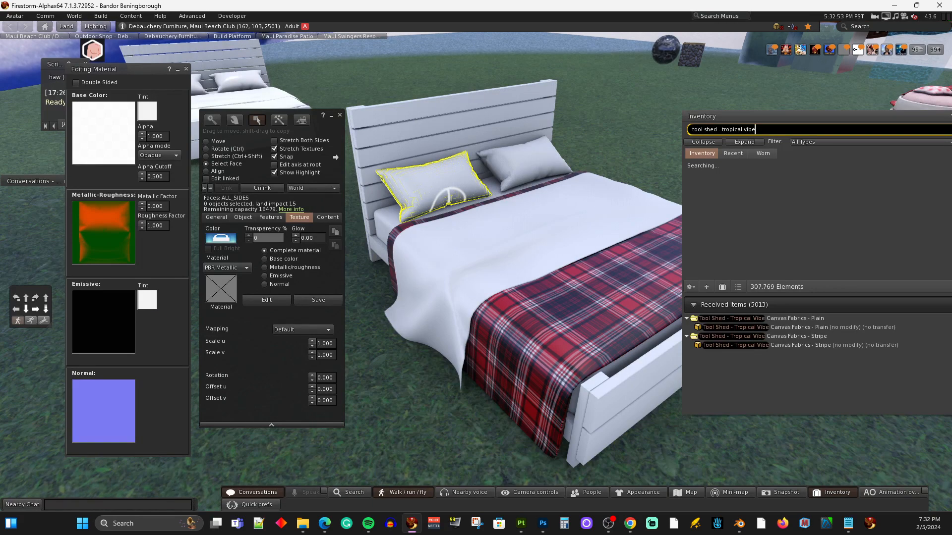
{"action": "type", "text": "canvas"}
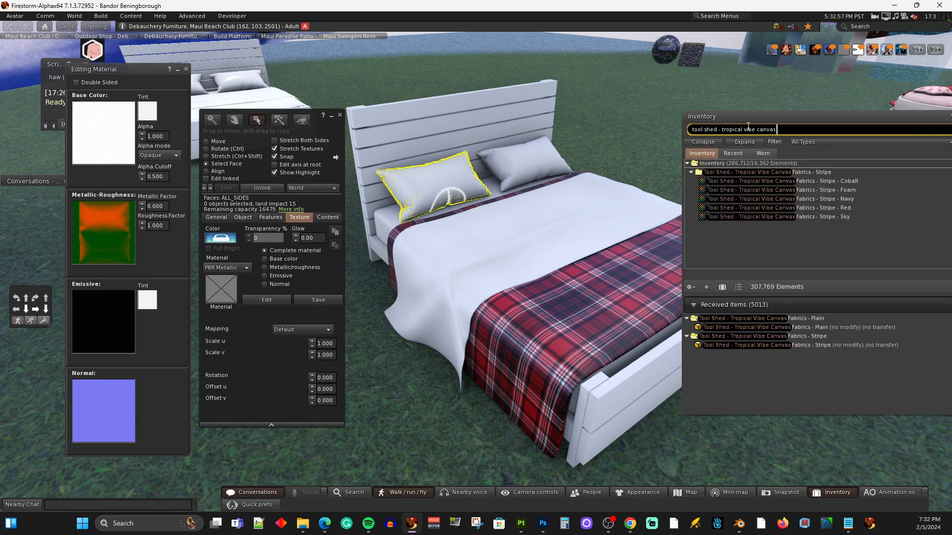
{"action": "left_click", "coordinate": [691, 171]}
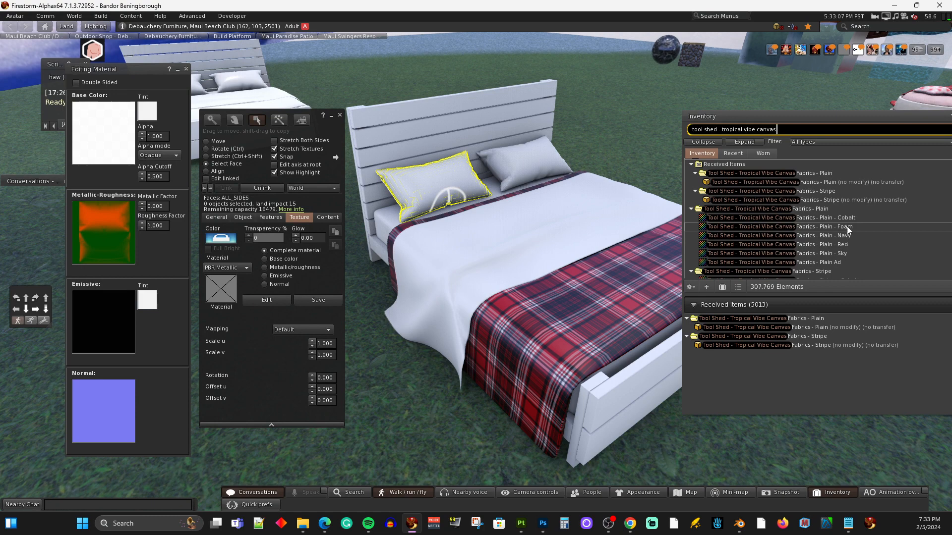
{"action": "left_click", "coordinate": [779, 226]}
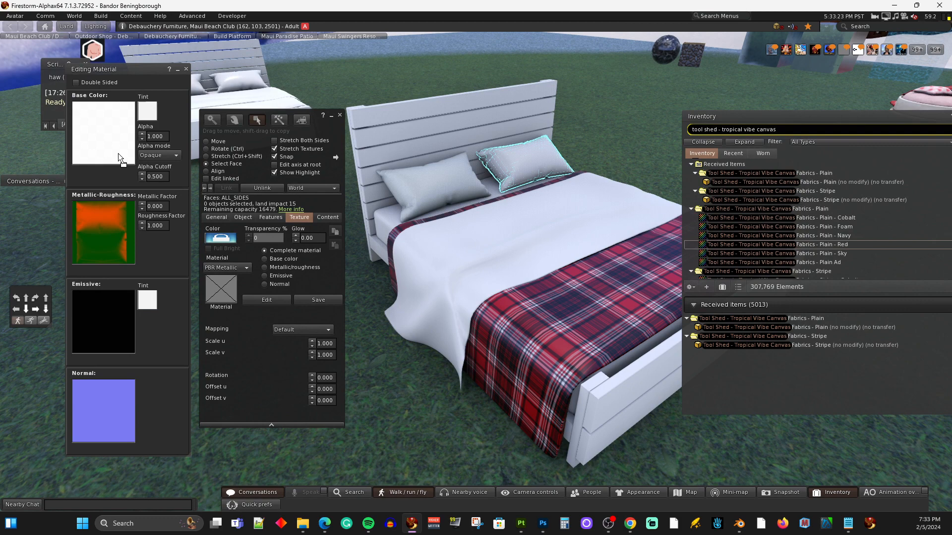
Apply the Canvas Plain - Red fabric to the right pillow, left pillow and mattress
{"action": "left_click", "coordinate": [102, 132]}
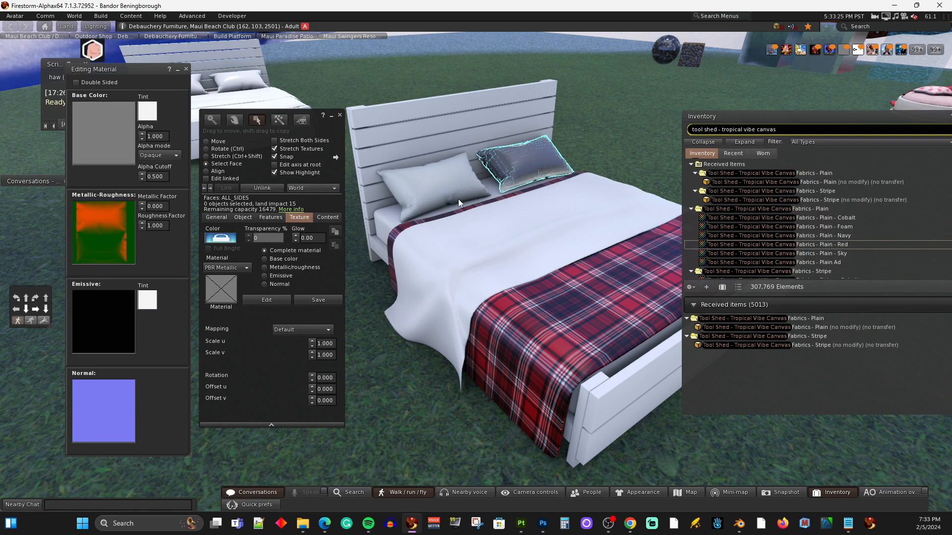
{"action": "left_click", "coordinate": [425, 188]}
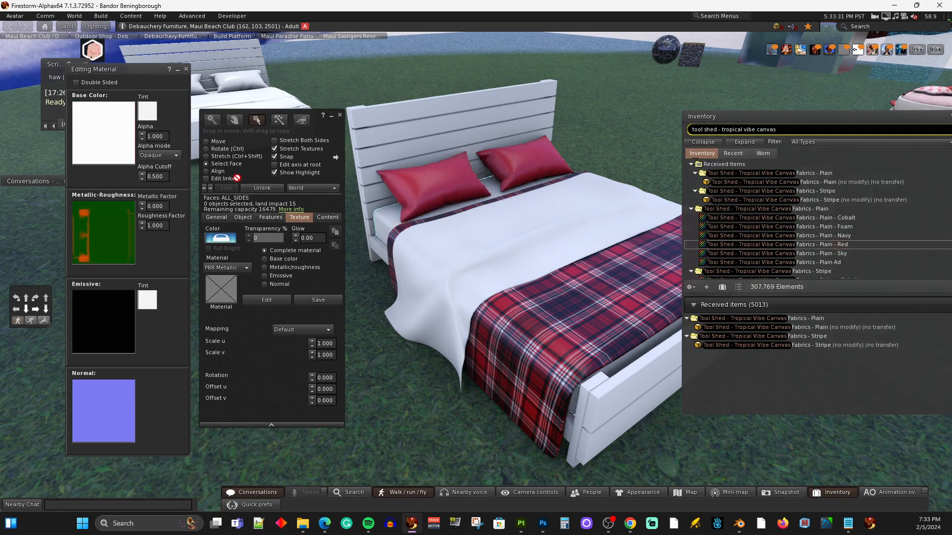
{"action": "left_click", "coordinate": [102, 132]}
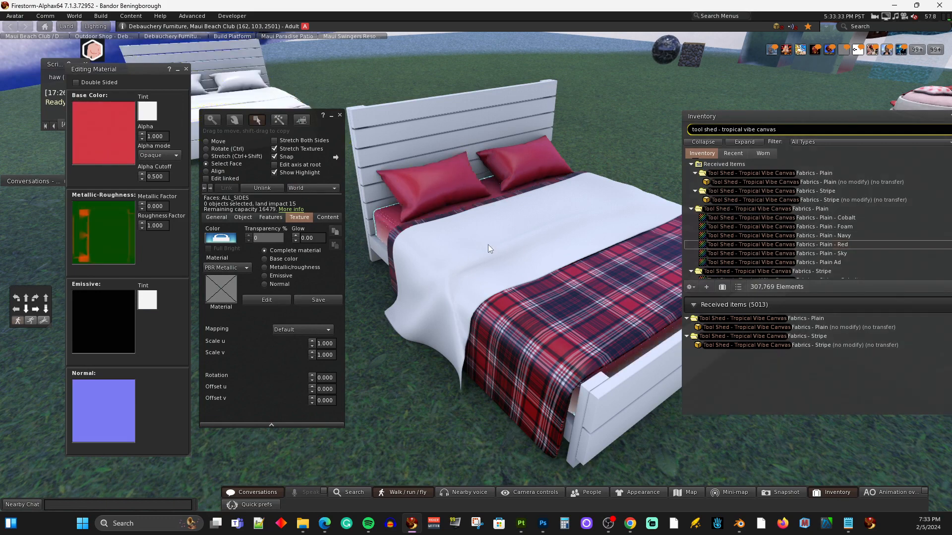
{"action": "mouse_move", "coordinate": [457, 236]}
{"action": "type", "text": "No#13 heavy linen fabric"}
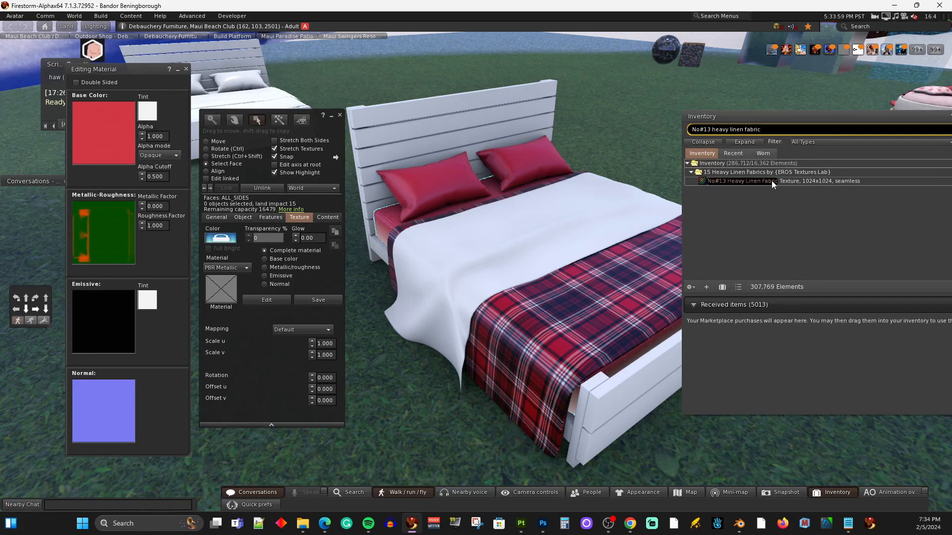
{"action": "mouse_move", "coordinate": [771, 180]}
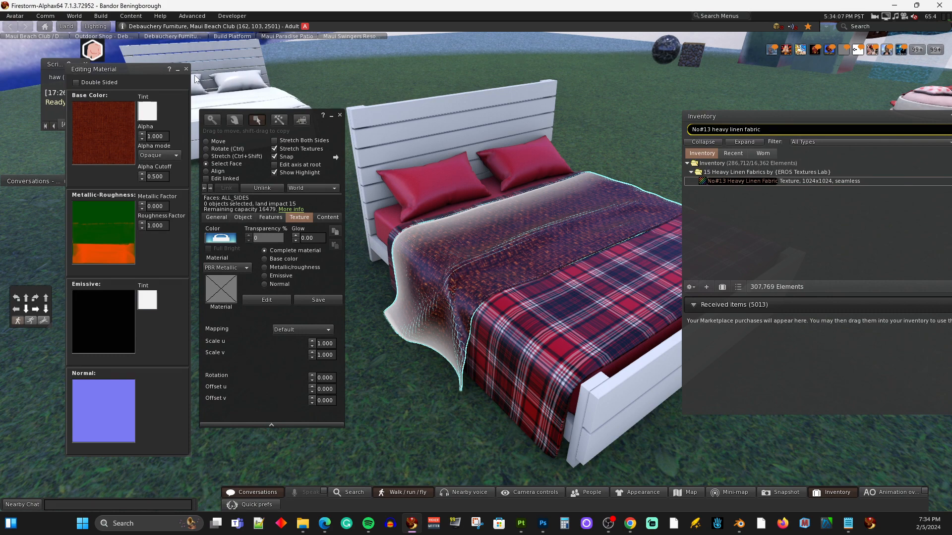
{"action": "mouse_move", "coordinate": [196, 80]}
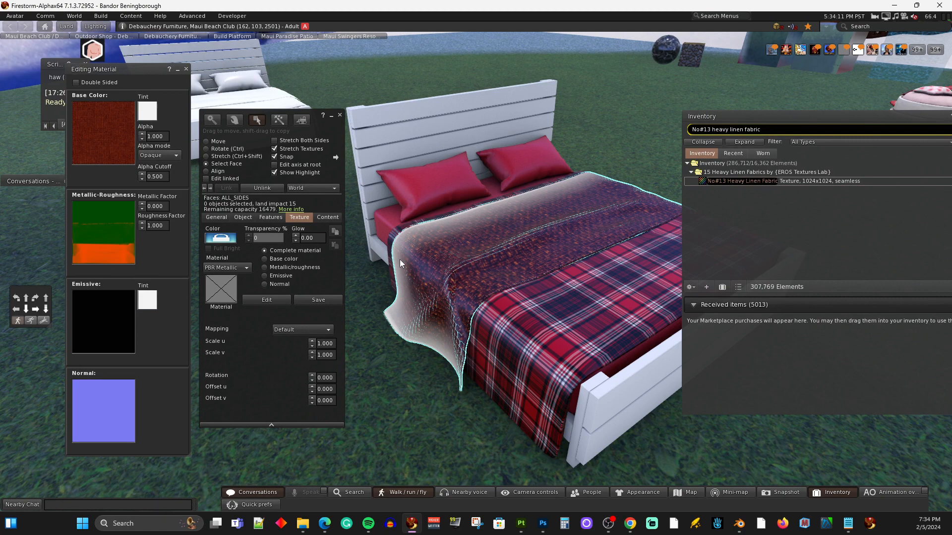
{"action": "mouse_move", "coordinate": [364, 140]}
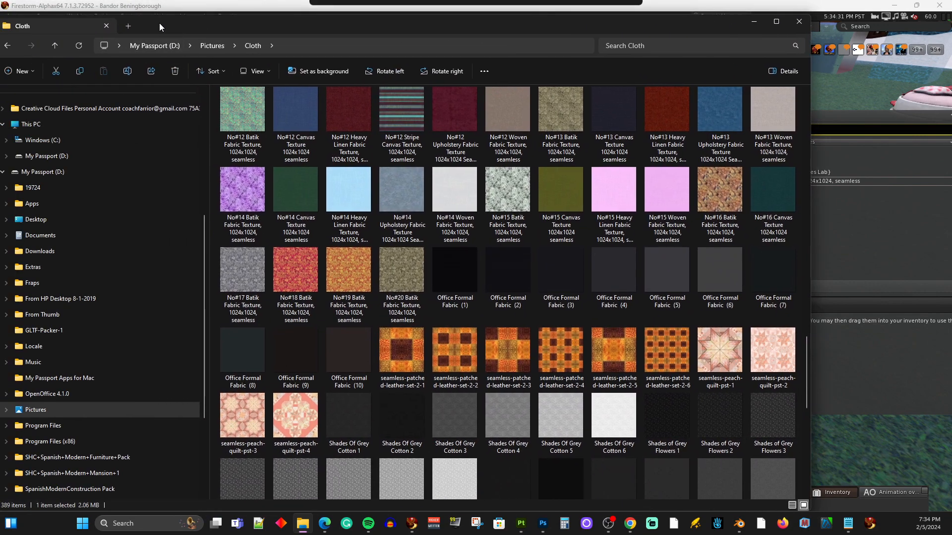
Navigate from Pictures into Good Wood's 2d wood textures folder and pick a wood image
{"action": "left_click", "coordinate": [212, 46]}
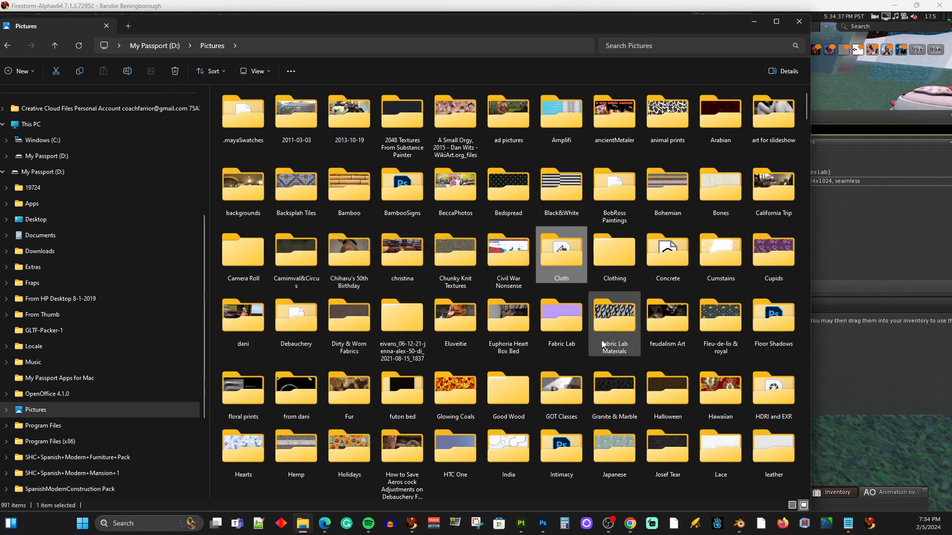
{"action": "double_click", "coordinate": [508, 386]}
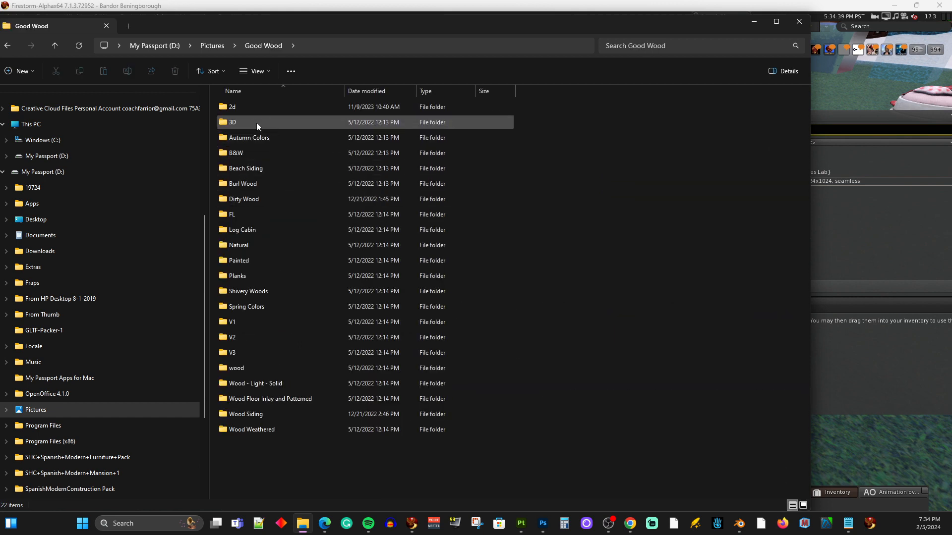
{"action": "double_click", "coordinate": [232, 107]}
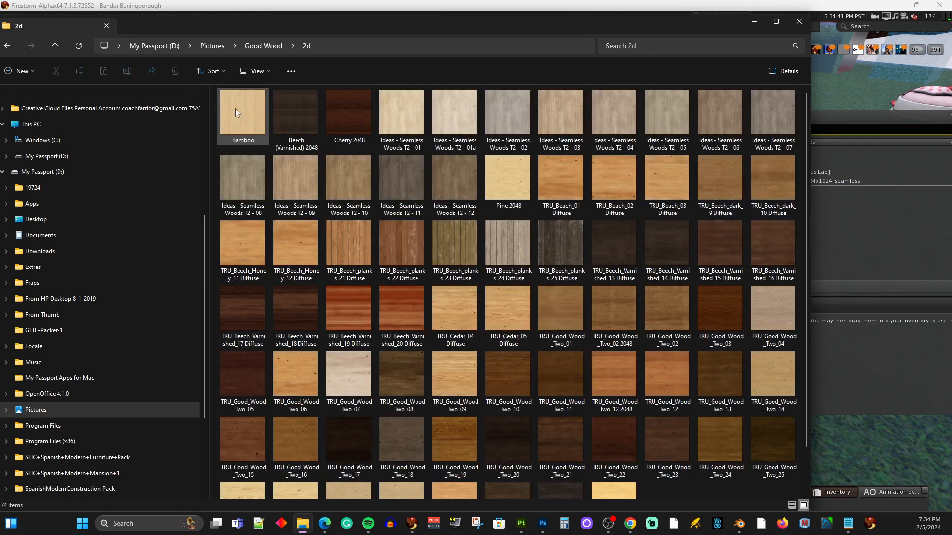
{"action": "mouse_move", "coordinate": [242, 113]}
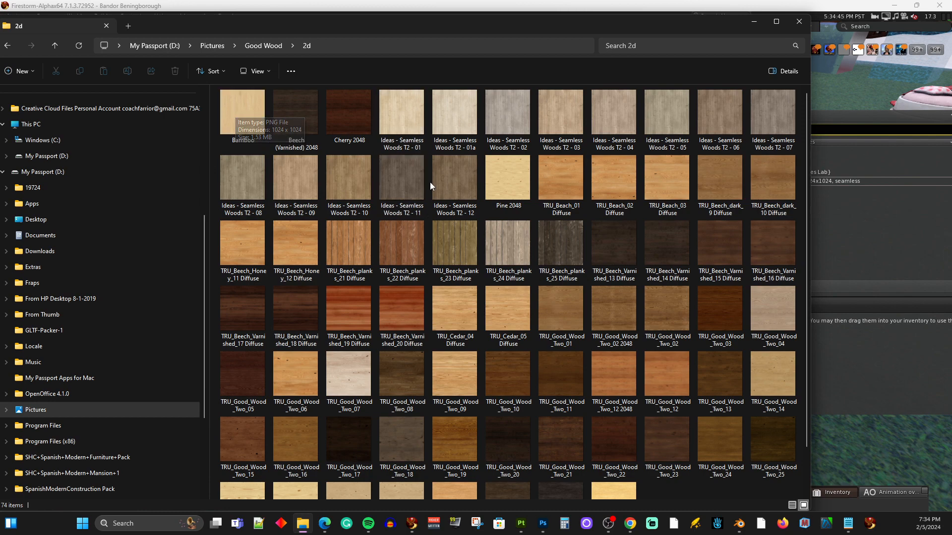
{"action": "left_click", "coordinate": [348, 112]}
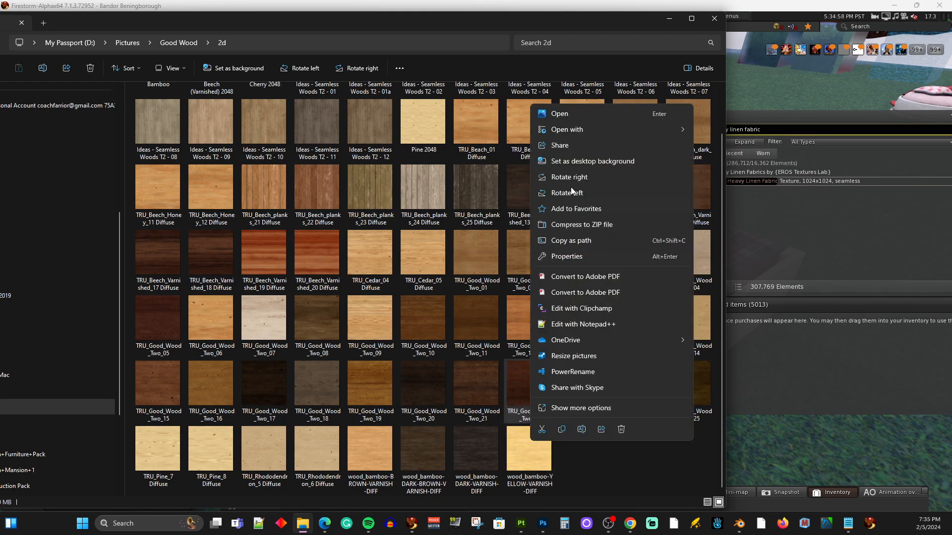
{"action": "mouse_move", "coordinate": [569, 387]}
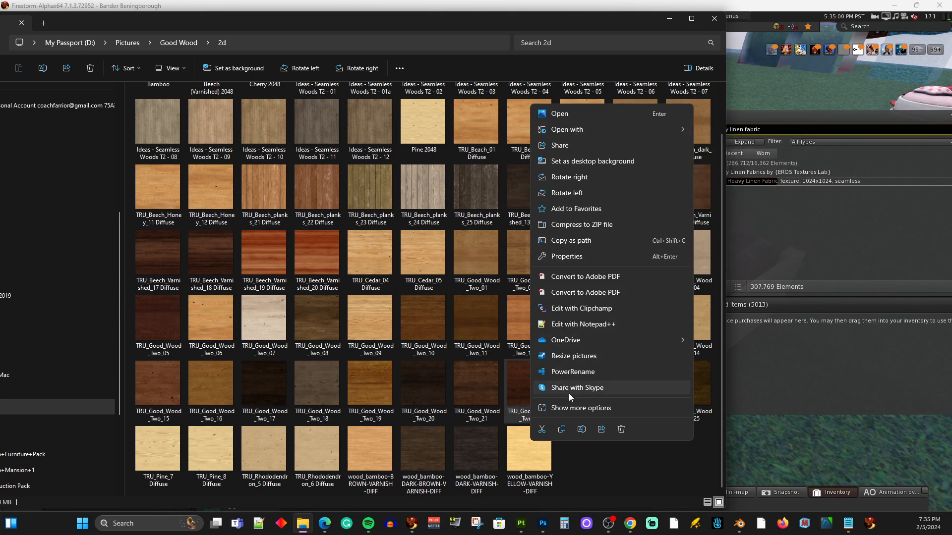
{"action": "mouse_move", "coordinate": [566, 255]}
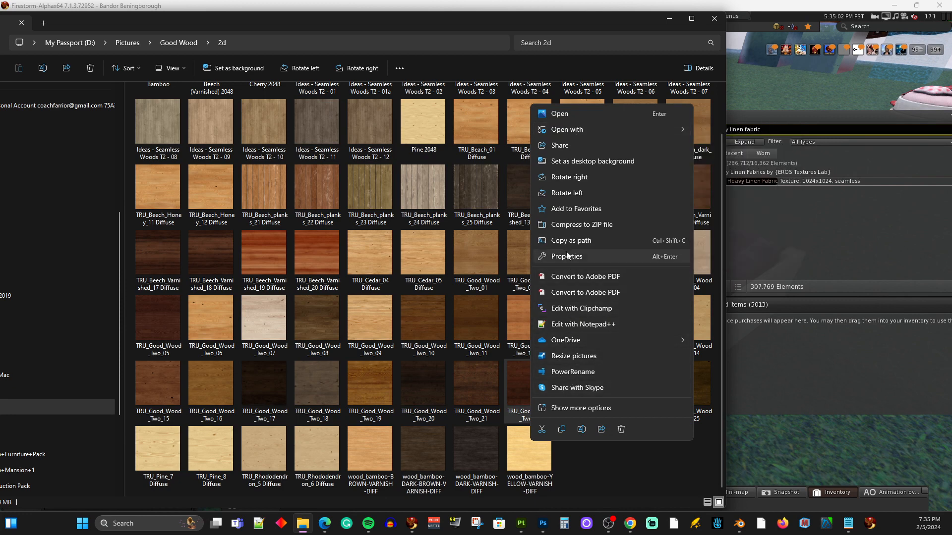
Copy the full TRU_Good_Wood_Two_22 file name from its Properties dialog and close it
{"action": "left_click", "coordinate": [566, 255]}
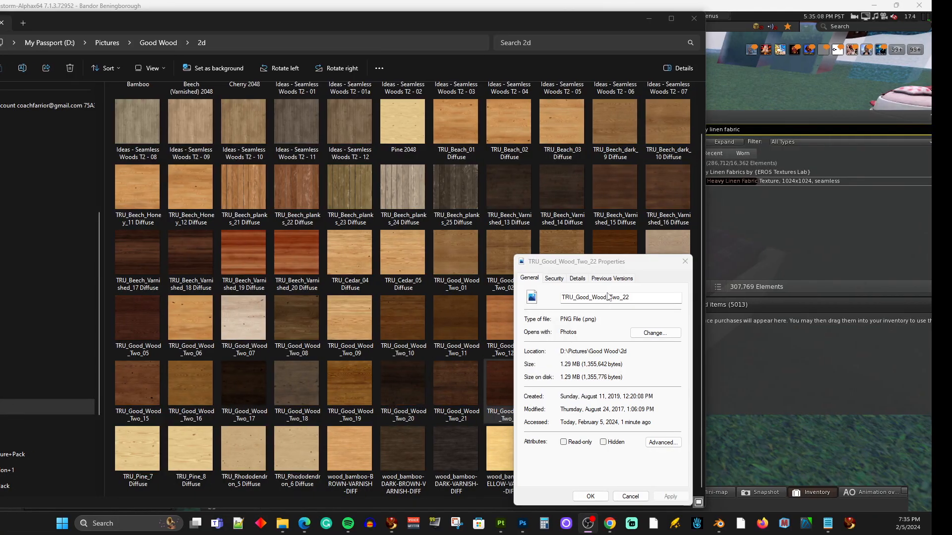
{"action": "triple_click", "coordinate": [610, 298]}
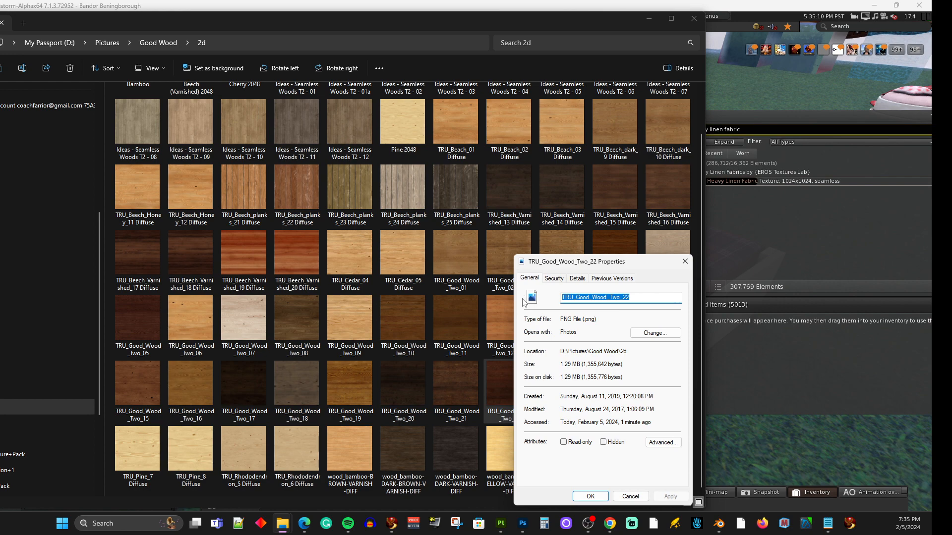
{"action": "mouse_move", "coordinate": [685, 261]}
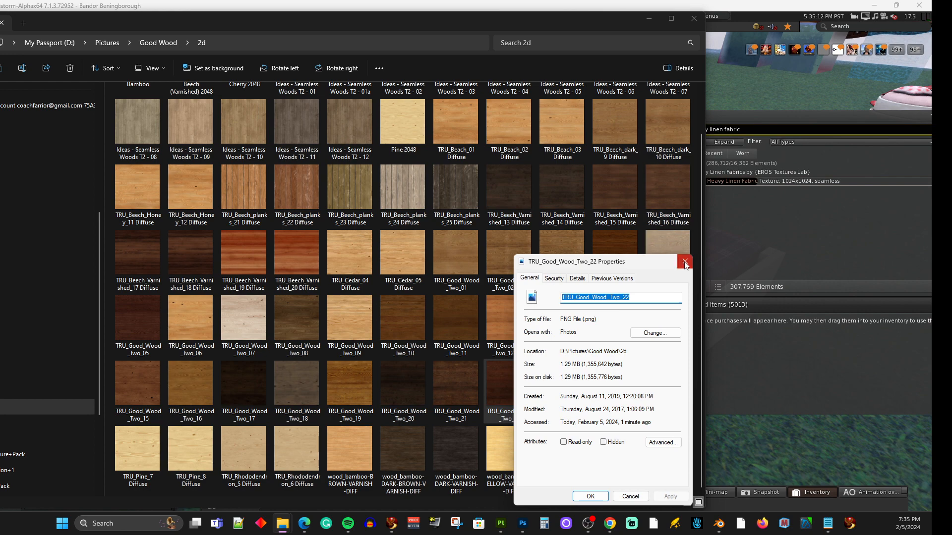
{"action": "left_click", "coordinate": [685, 261]}
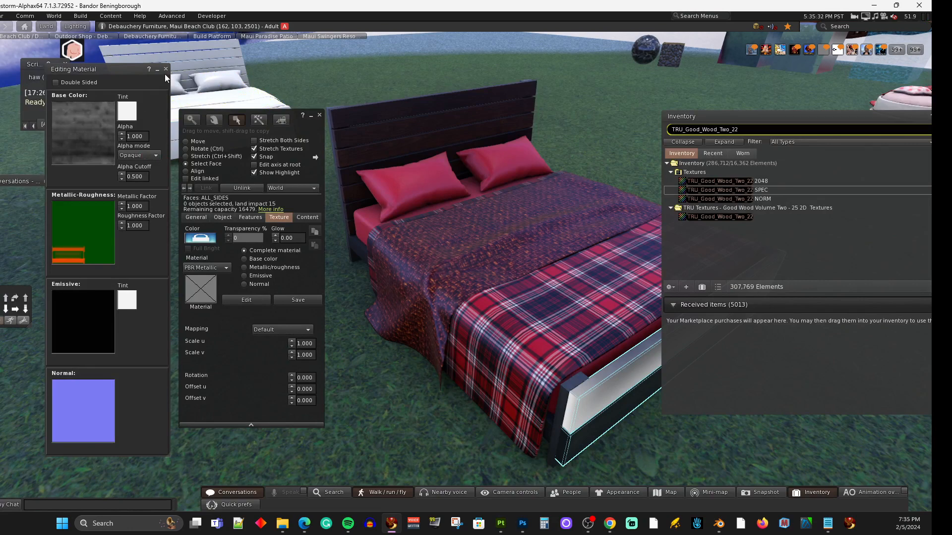
{"action": "mouse_move", "coordinate": [741, 231]}
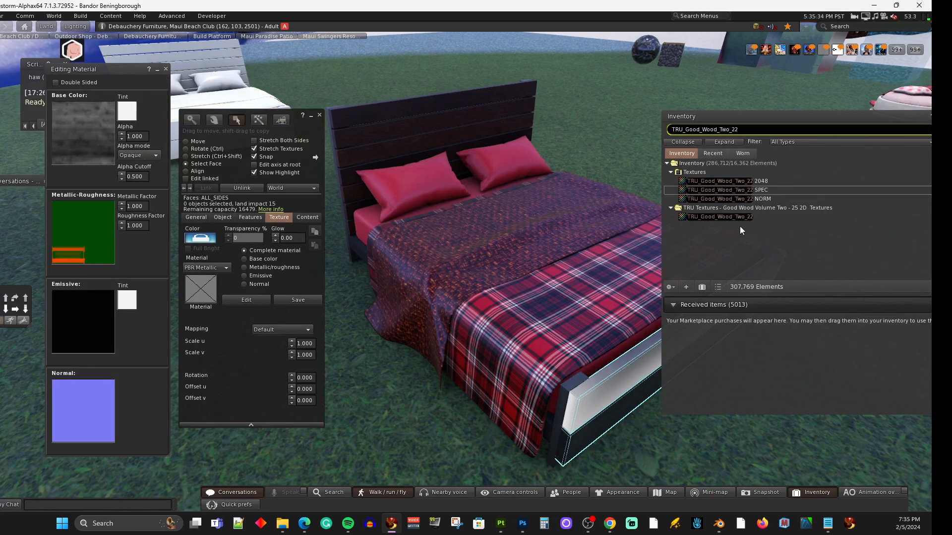
Apply the TRU_Good_Wood_Two_22 texture to the bed frame and close the material editor
{"action": "double_click", "coordinate": [726, 180]}
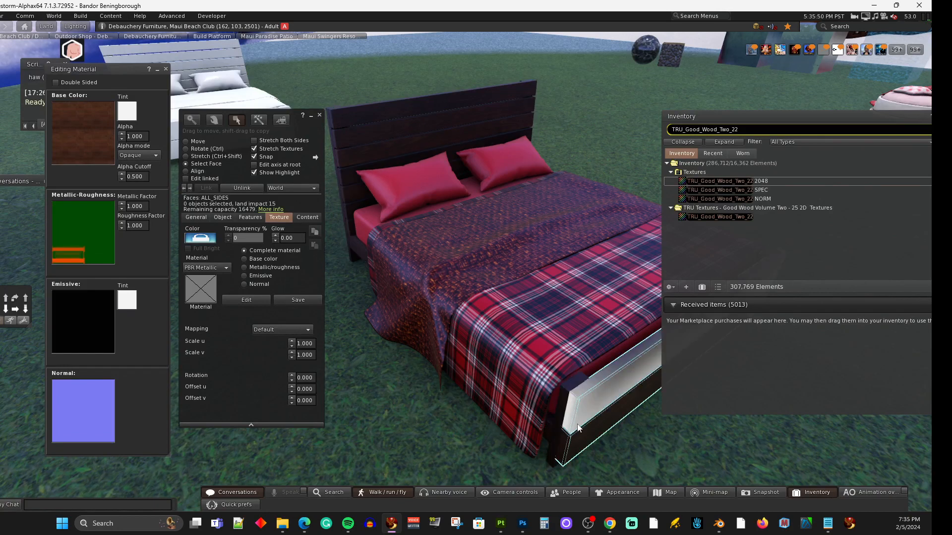
{"action": "left_click", "coordinate": [165, 68]}
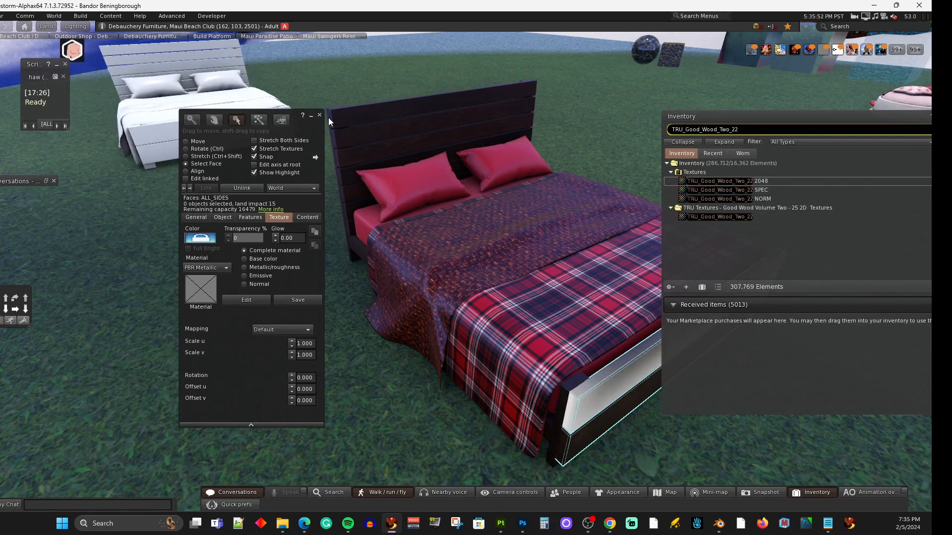
Close the Build floater to view the finished bed from its foot end
{"action": "left_click", "coordinate": [318, 115]}
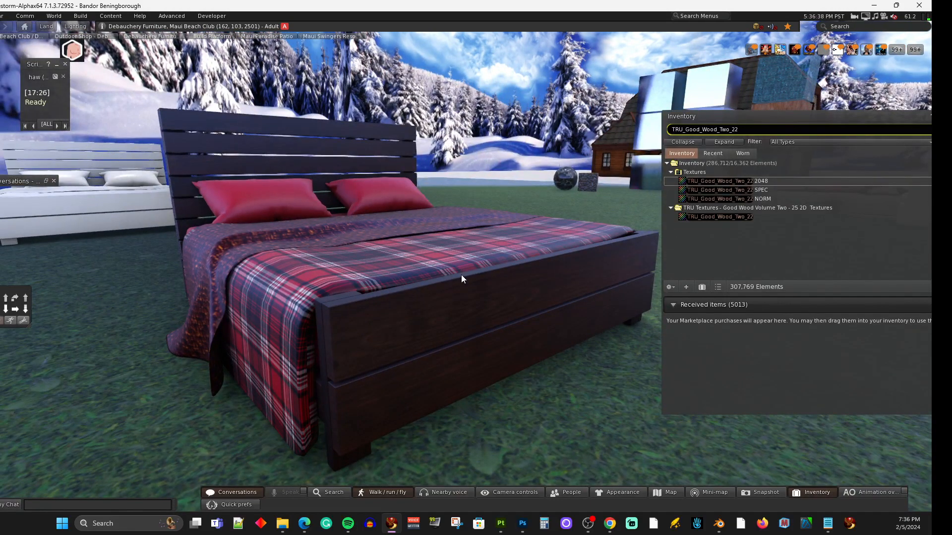
{"action": "mouse_move", "coordinate": [439, 293]}
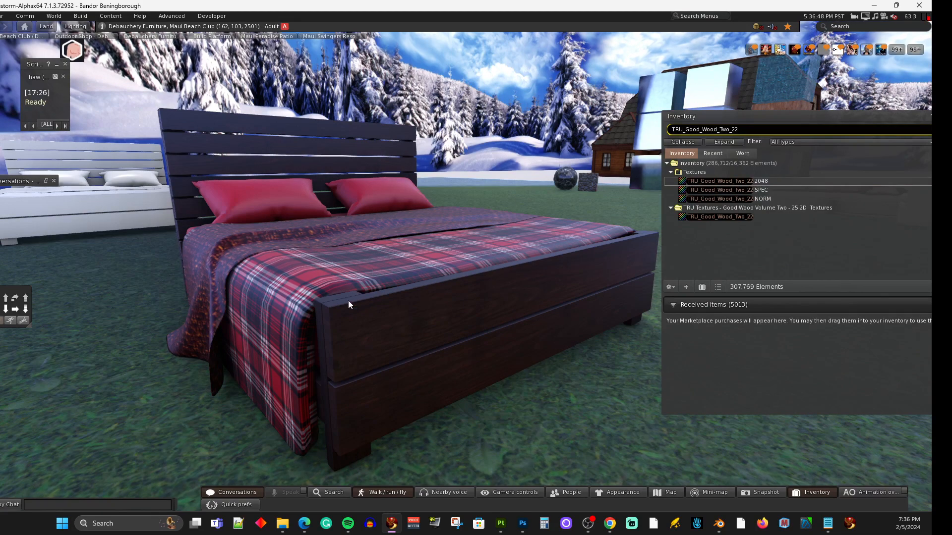
{"action": "mouse_move", "coordinate": [297, 311]}
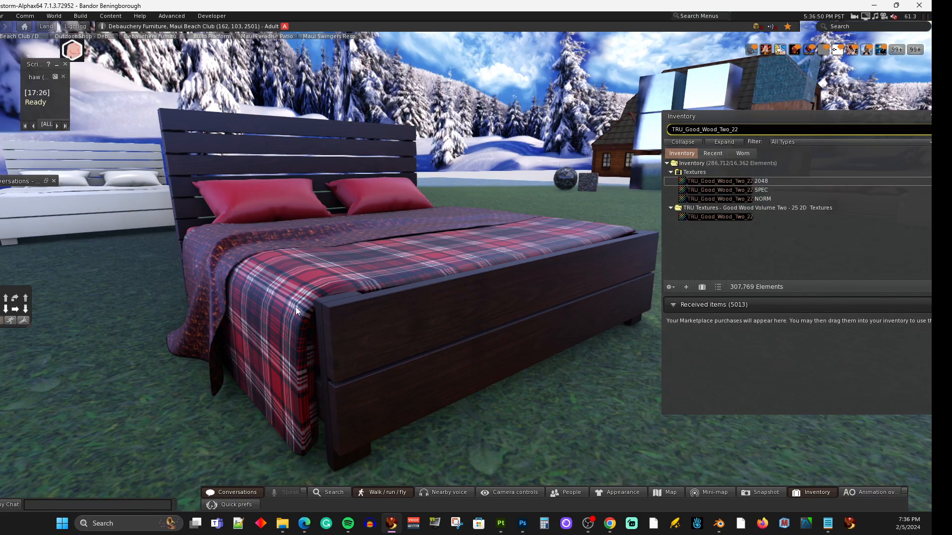
{"action": "mouse_move", "coordinate": [116, 339]}
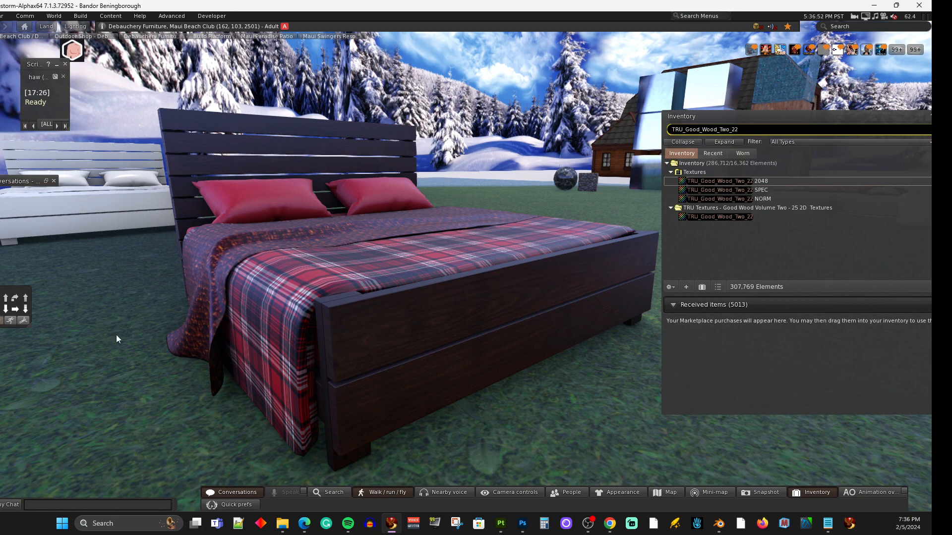